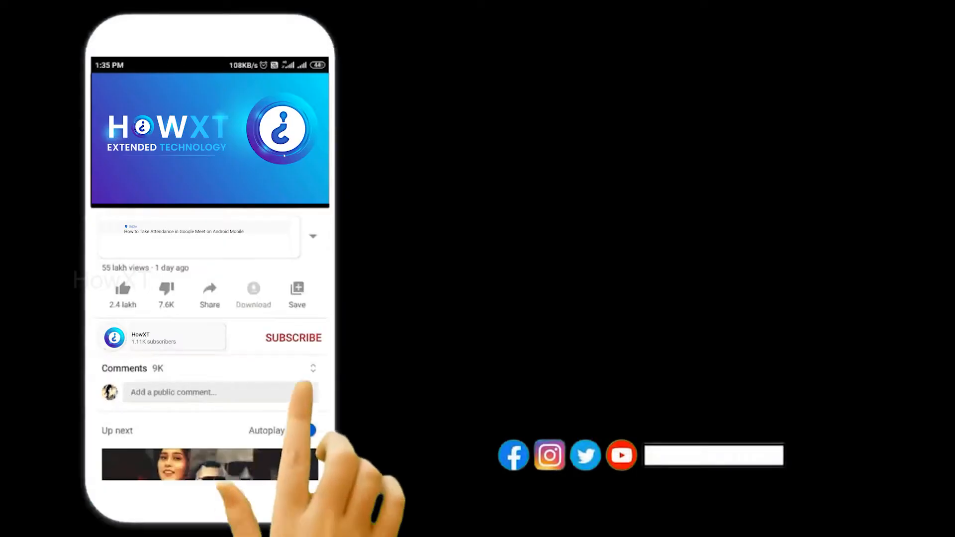
In Chrome, search 'microsoft play store' and land on the Microsoft Store Windows Apps page
{"action": "left_click", "coordinate": [294, 338]}
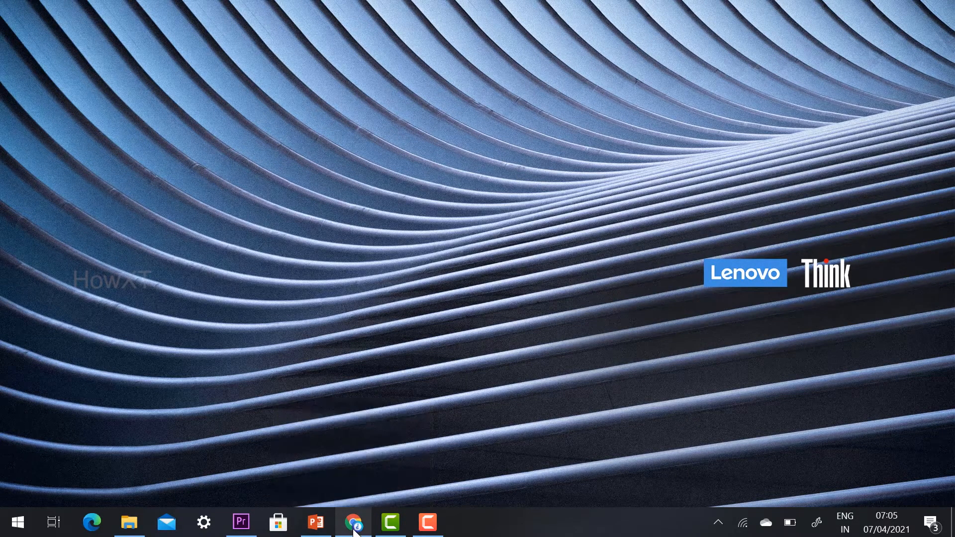
{"action": "left_click", "coordinate": [354, 523]}
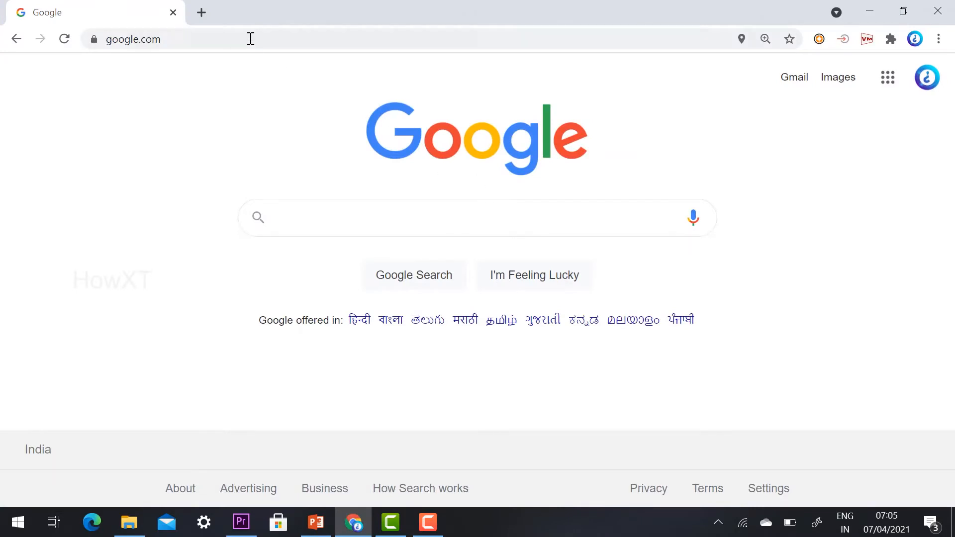
{"action": "type", "text": "microsoft play store"}
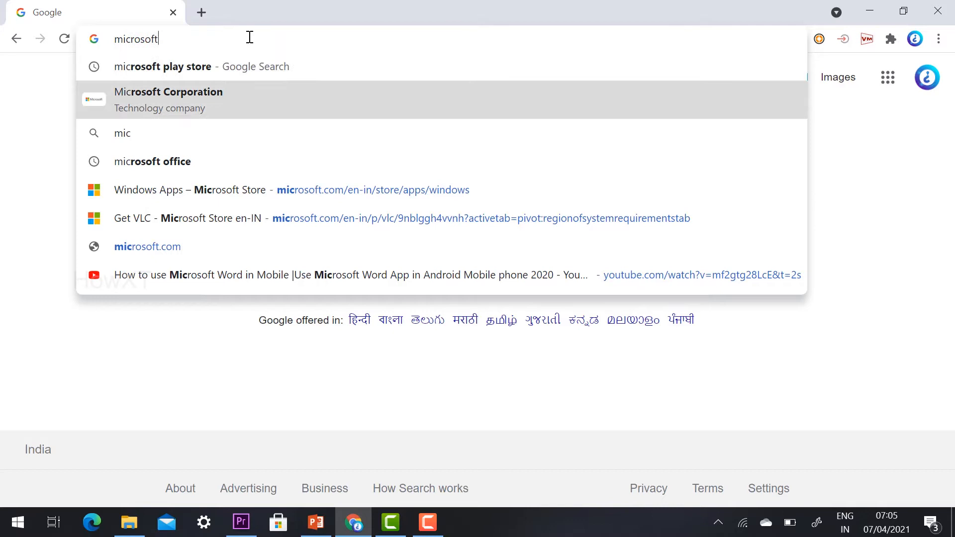
{"action": "left_click", "coordinate": [163, 67]}
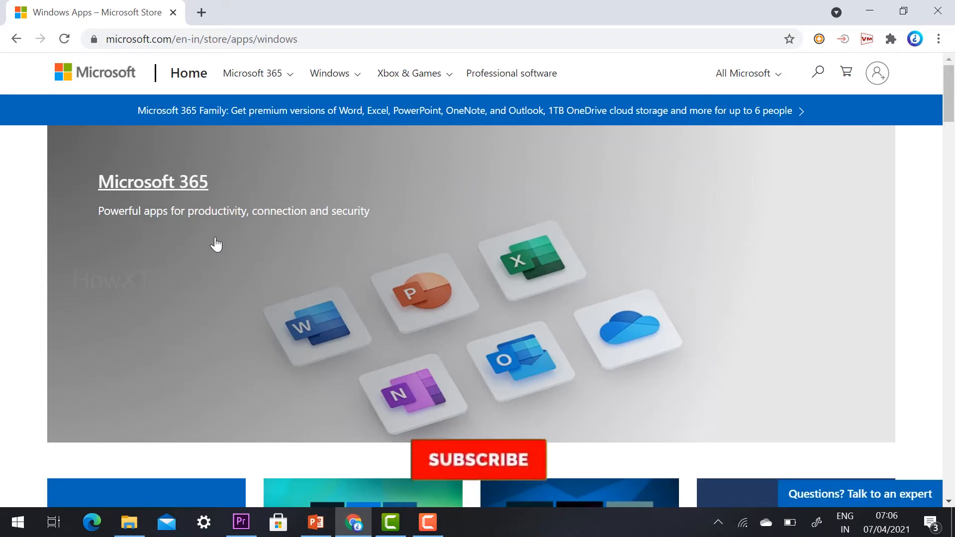
Search the Microsoft Store site for 'VLC' to surface the VLC app suggestion
{"action": "left_click", "coordinate": [478, 460]}
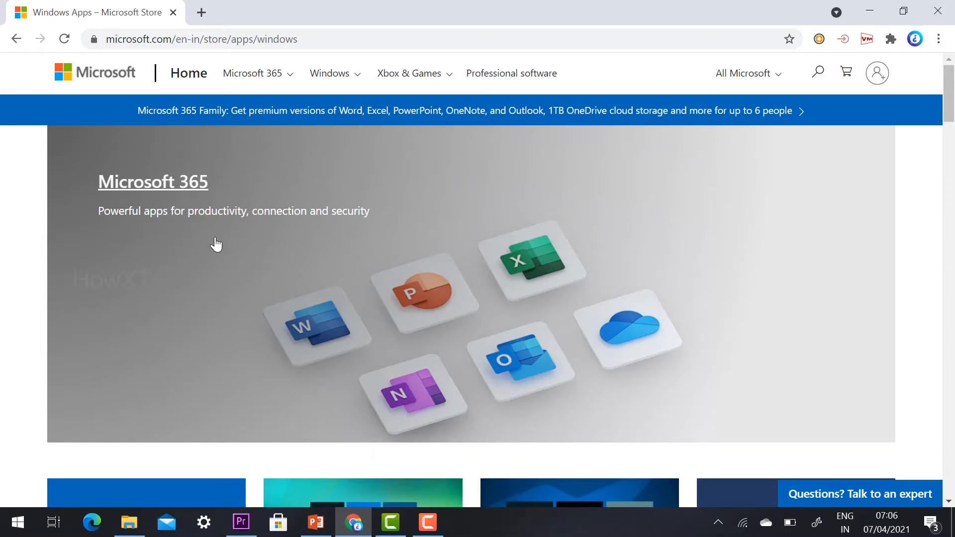
{"action": "mouse_move", "coordinate": [800, 74]}
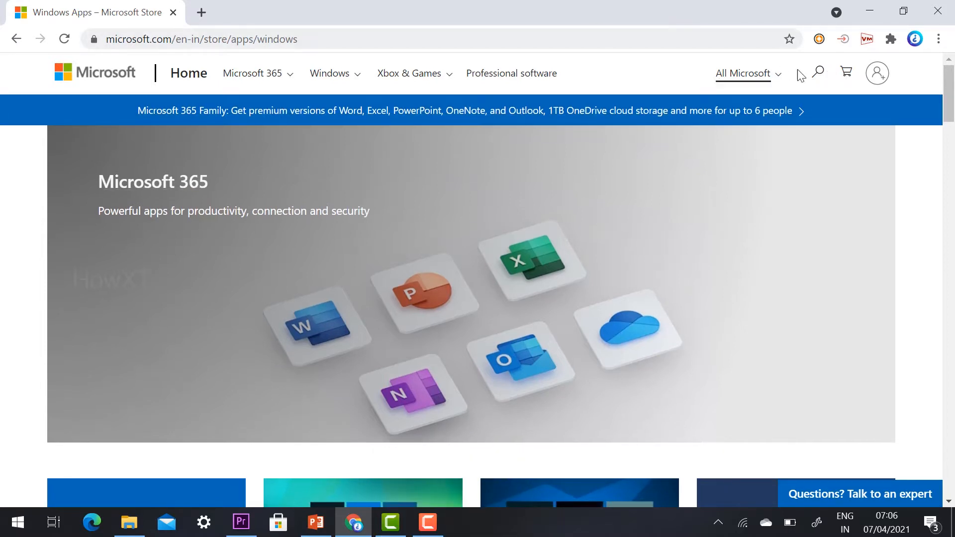
{"action": "mouse_move", "coordinate": [818, 72]}
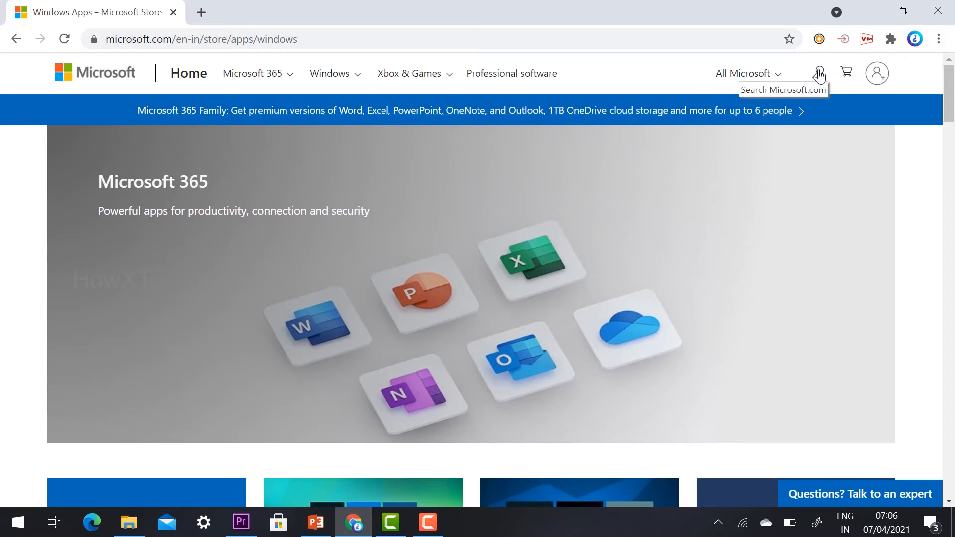
{"action": "left_click", "coordinate": [818, 72]}
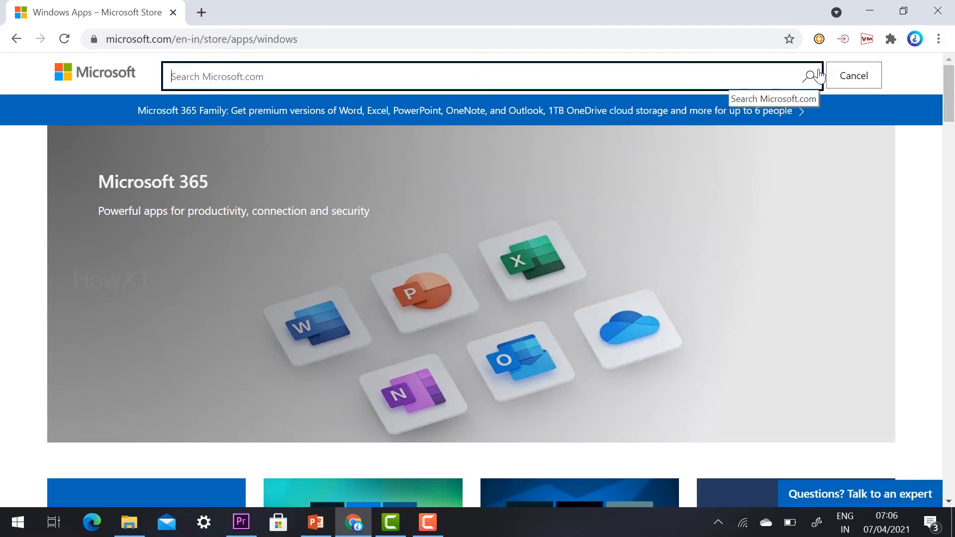
{"action": "type", "text": "VLC"}
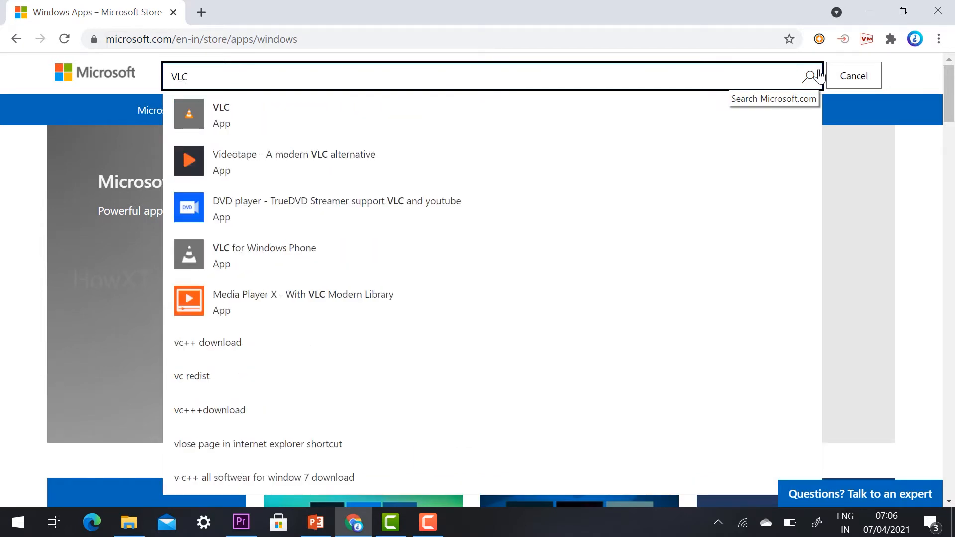
{"action": "mouse_move", "coordinate": [258, 134]}
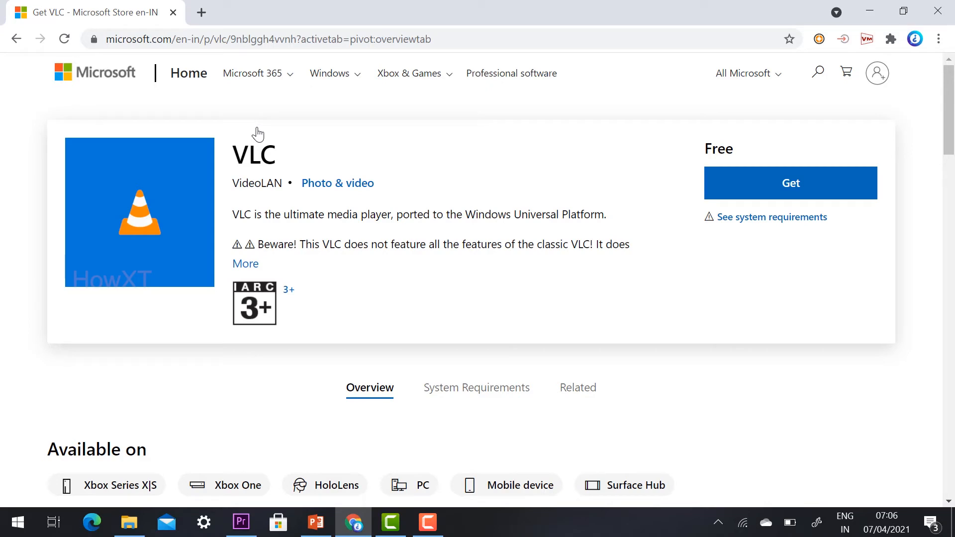
{"action": "mouse_move", "coordinate": [301, 174]}
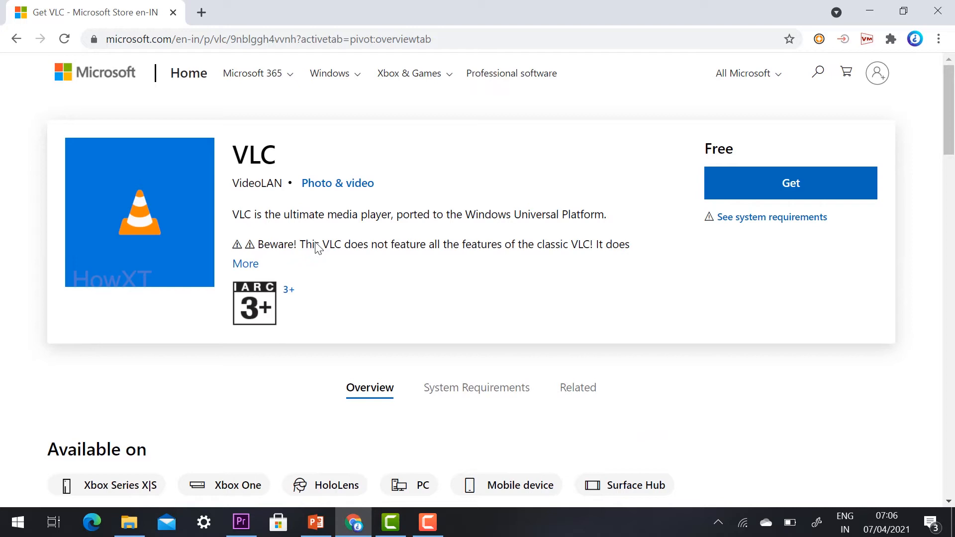
{"action": "mouse_move", "coordinate": [800, 185]}
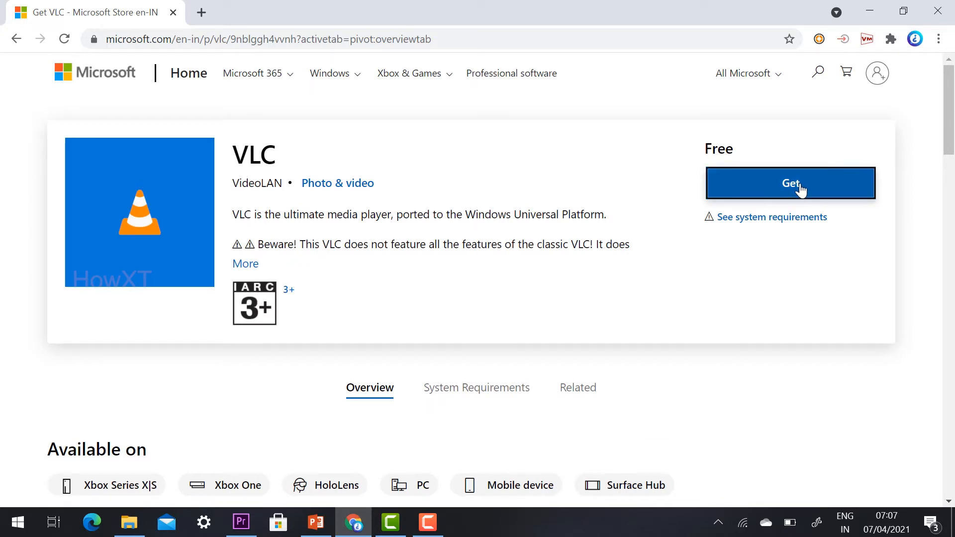
Get the free VLC app and let the browser hand off to the Microsoft Store app
{"action": "left_click", "coordinate": [790, 183]}
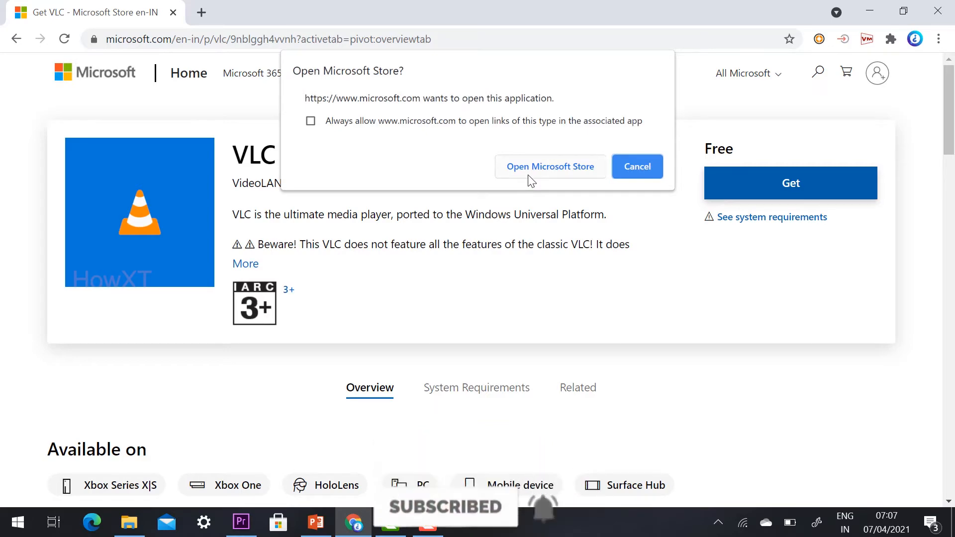
{"action": "left_click", "coordinate": [550, 166]}
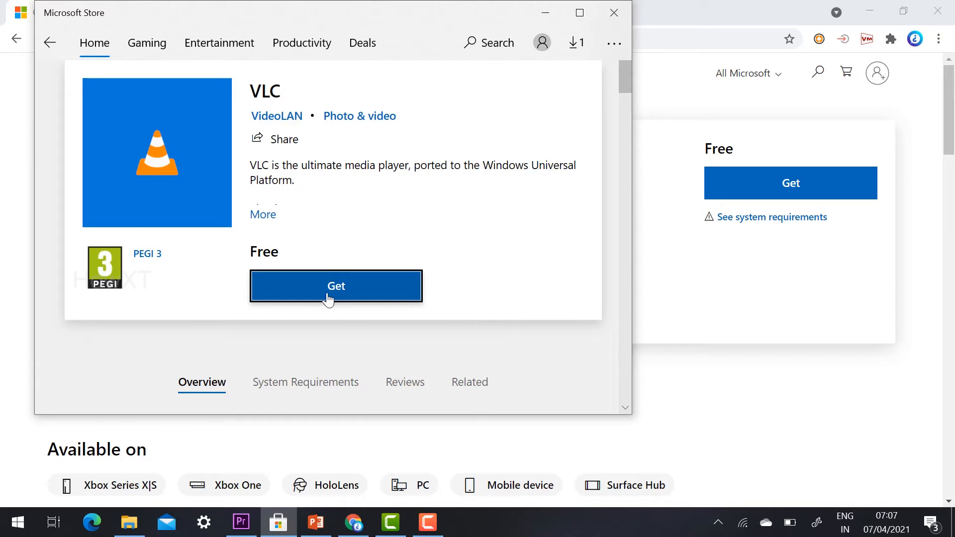
{"action": "mouse_move", "coordinate": [366, 256]}
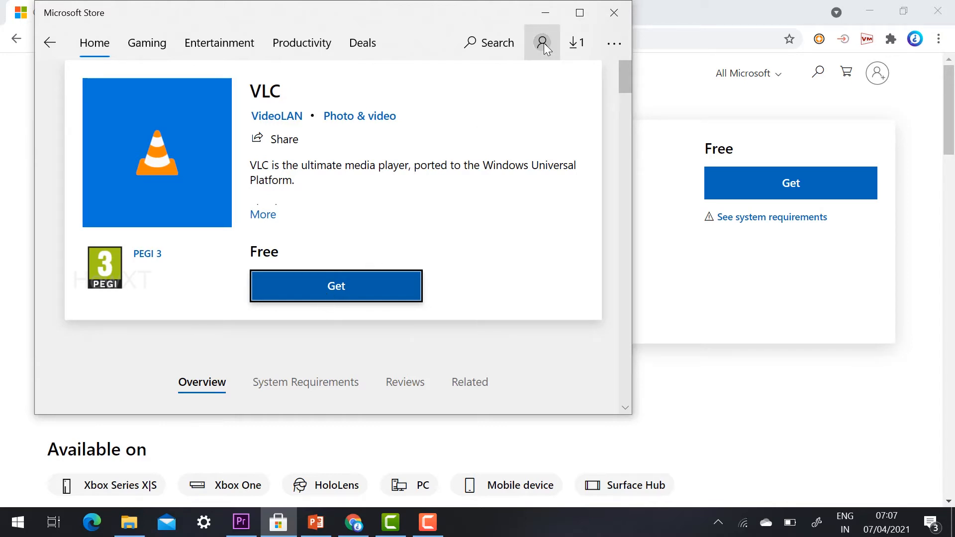
{"action": "mouse_move", "coordinate": [546, 45]}
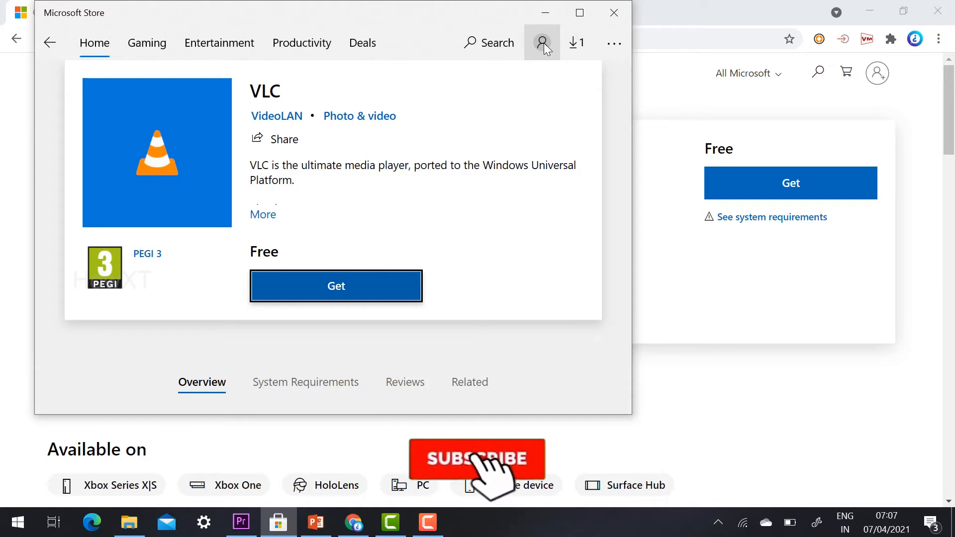
Begin downloading VLC with Get on its Microsoft Store product page
{"action": "left_click", "coordinate": [477, 459]}
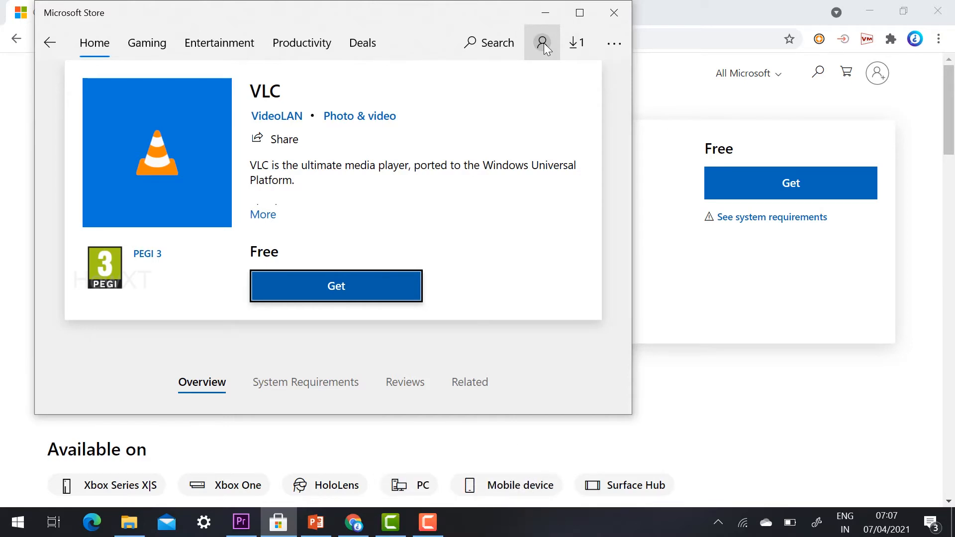
{"action": "mouse_move", "coordinate": [525, 81]}
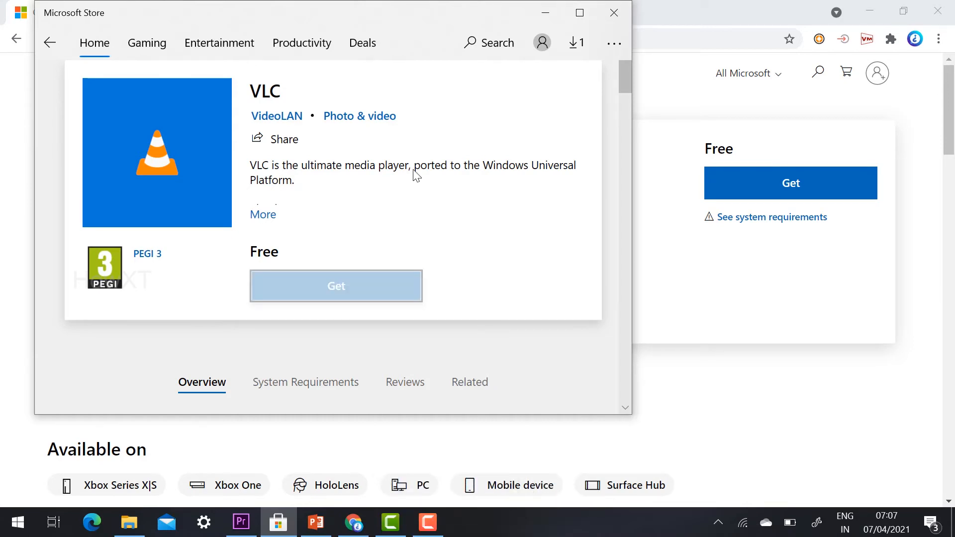
Wait on the VLC product page until it reports the app installed with Launch offered
{"action": "left_click", "coordinate": [336, 287]}
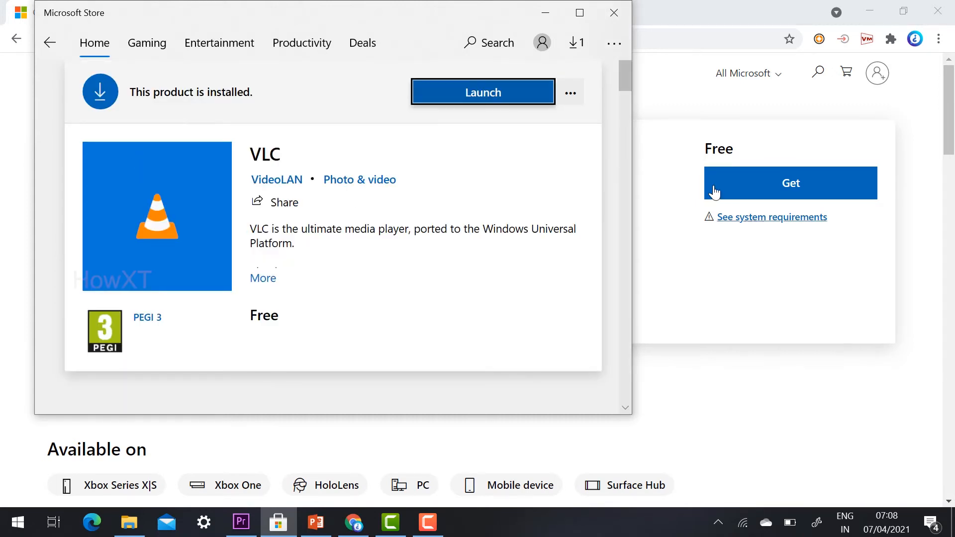
{"action": "mouse_move", "coordinate": [273, 101]}
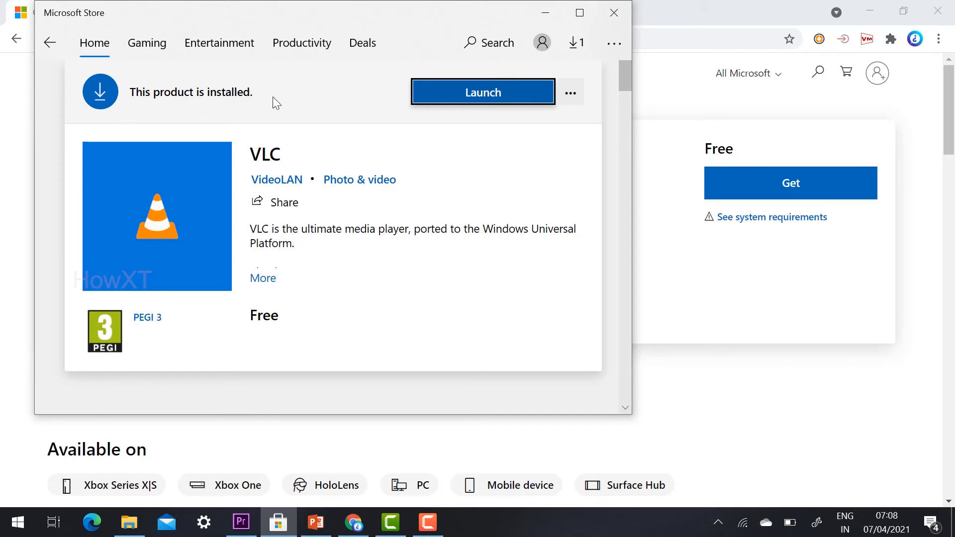
Launch VLC and browse into the local Videos folder showing AnyDesk and Captures
{"action": "left_click", "coordinate": [483, 92]}
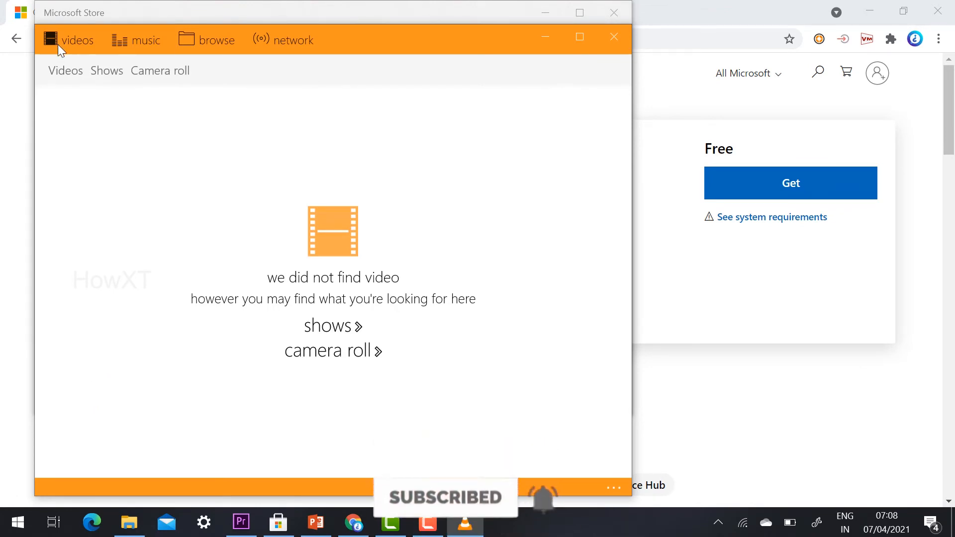
{"action": "left_click", "coordinate": [146, 39]}
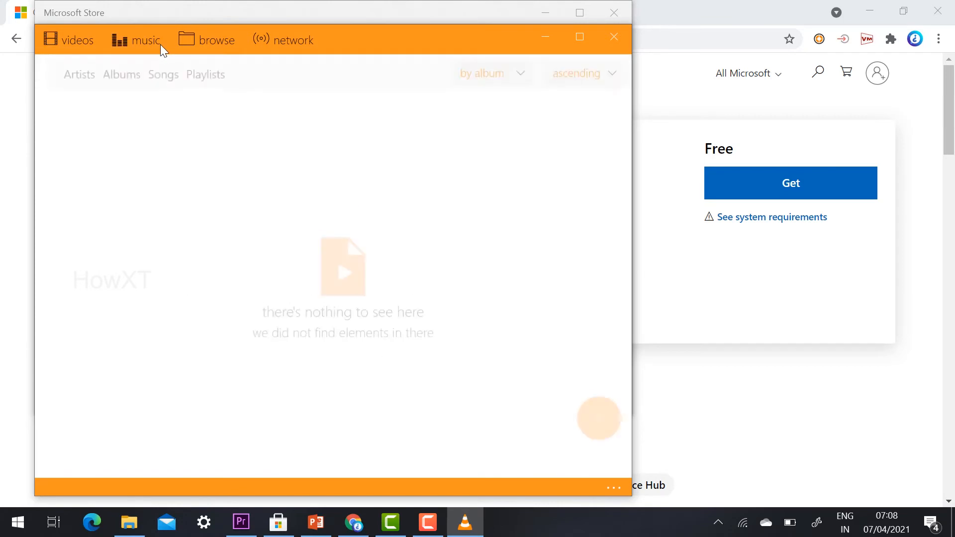
{"action": "left_click", "coordinate": [217, 40]}
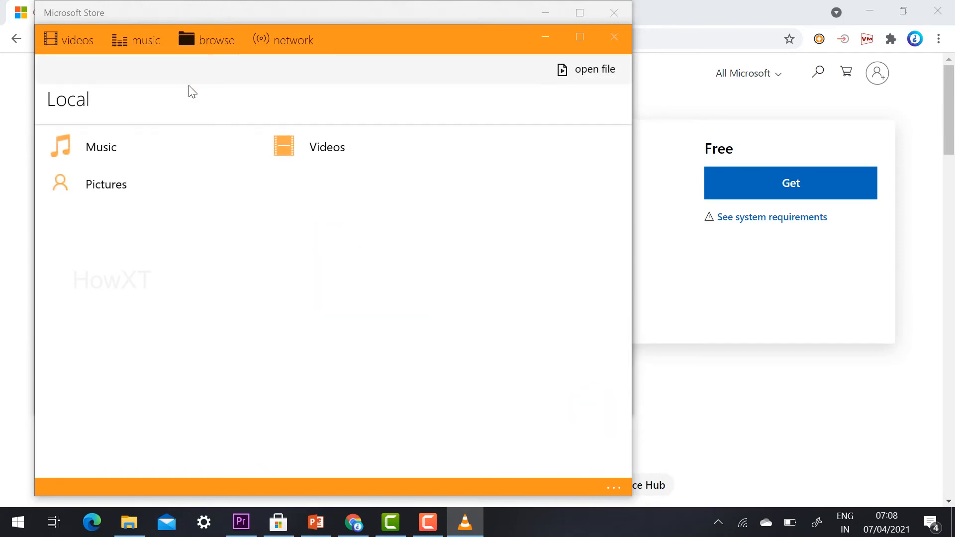
{"action": "left_click", "coordinate": [326, 147]}
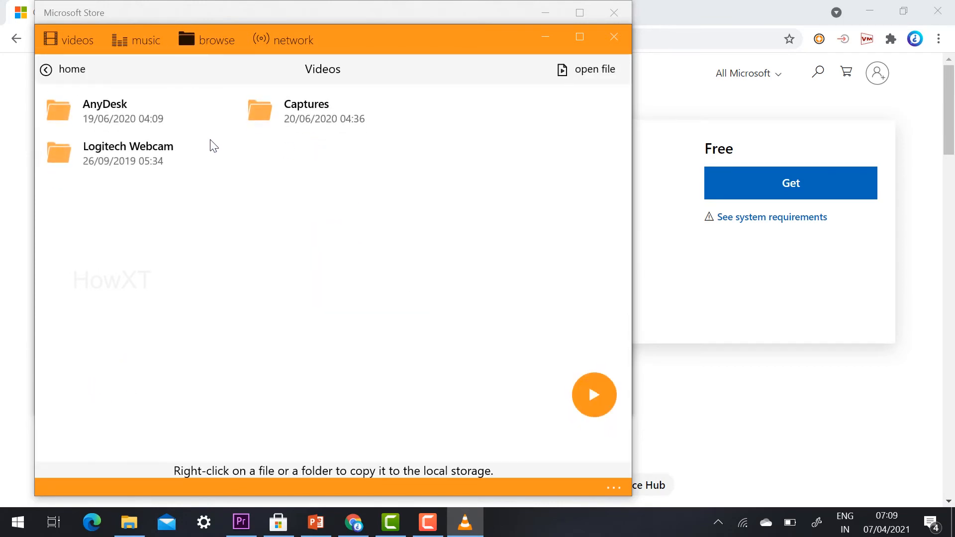
{"action": "mouse_move", "coordinate": [132, 106]}
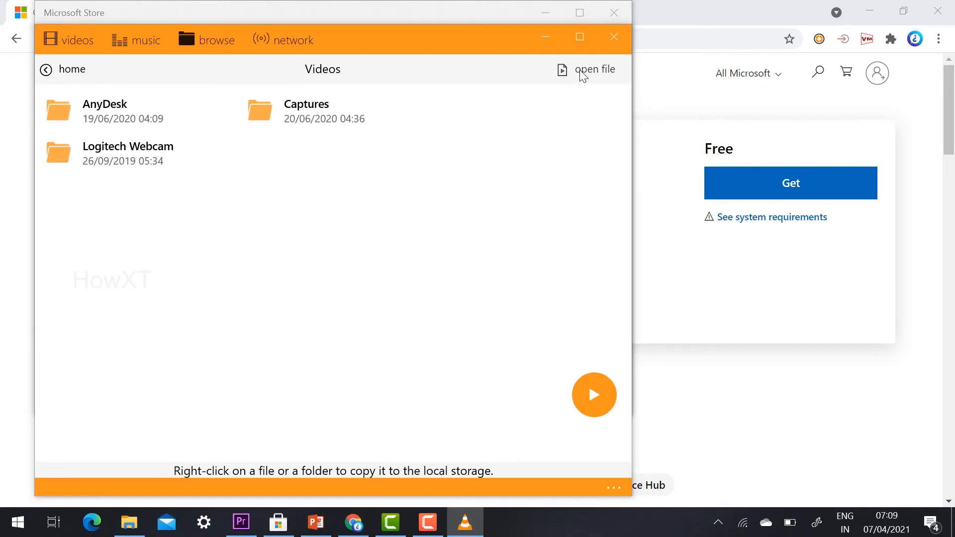
Play howxt50videopromo from D:\Desktop-Bkup\how via VLC's open file dialog
{"action": "left_click", "coordinate": [594, 69]}
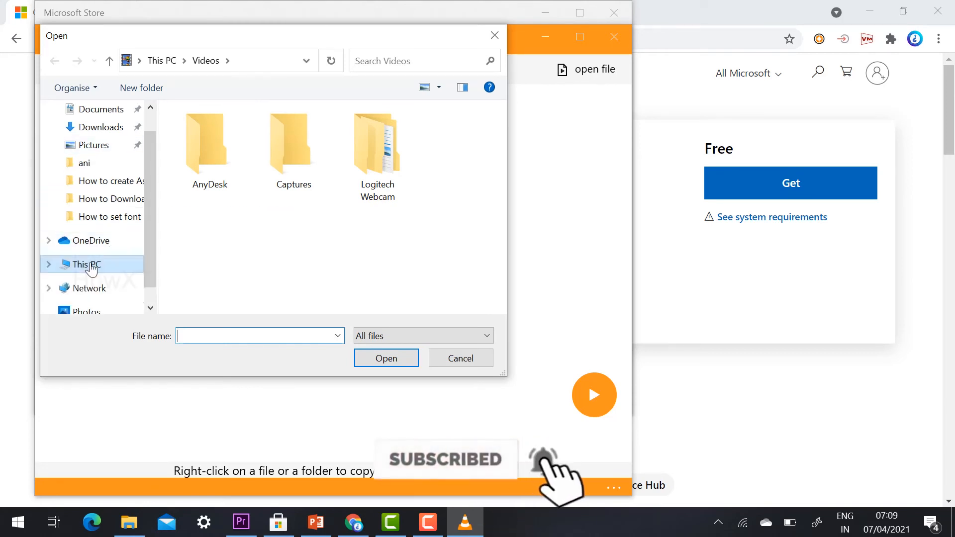
{"action": "left_click", "coordinate": [86, 264]}
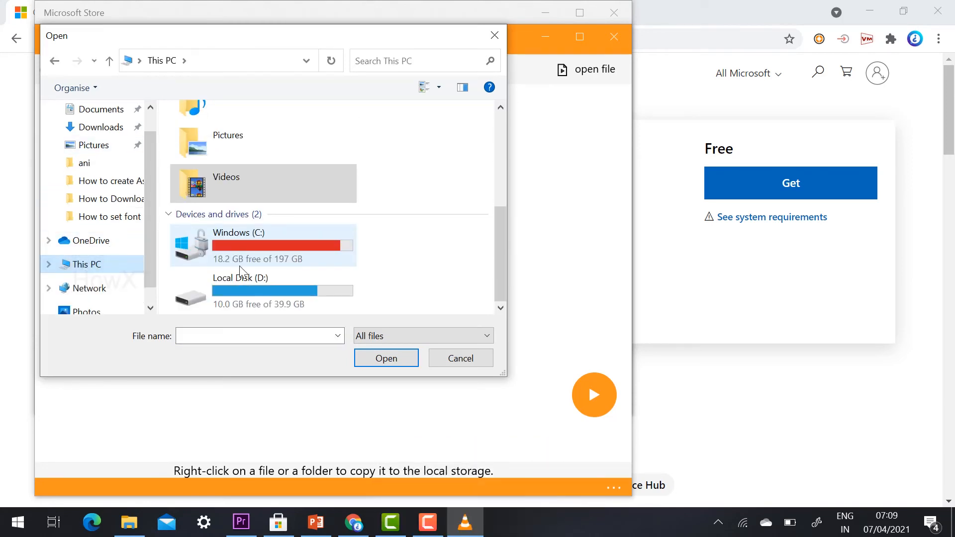
{"action": "double_click", "coordinate": [239, 291]}
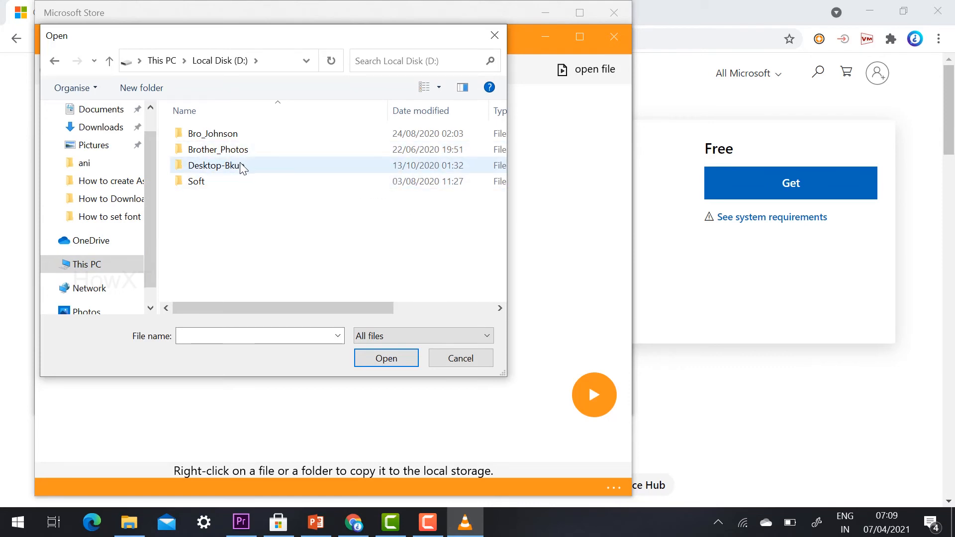
{"action": "mouse_move", "coordinate": [239, 166]}
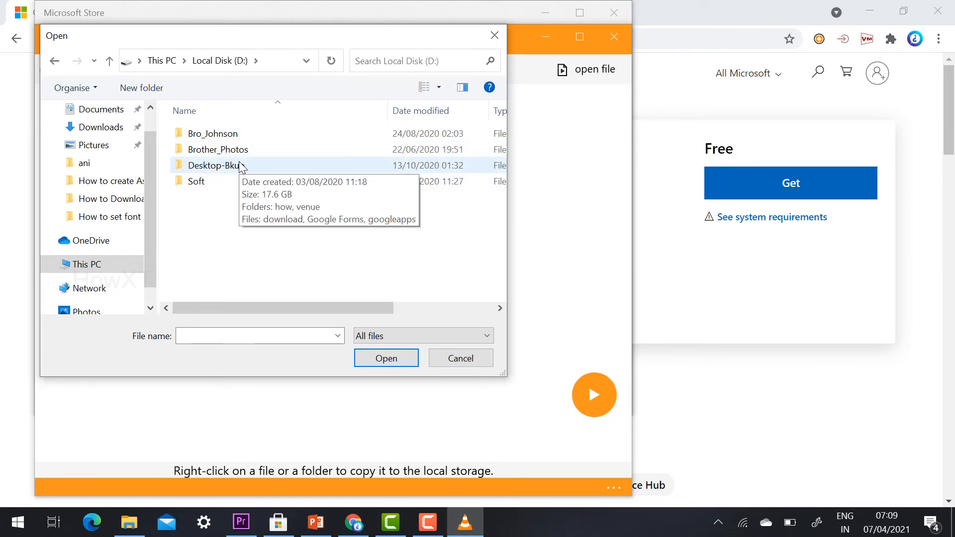
{"action": "double_click", "coordinate": [211, 165]}
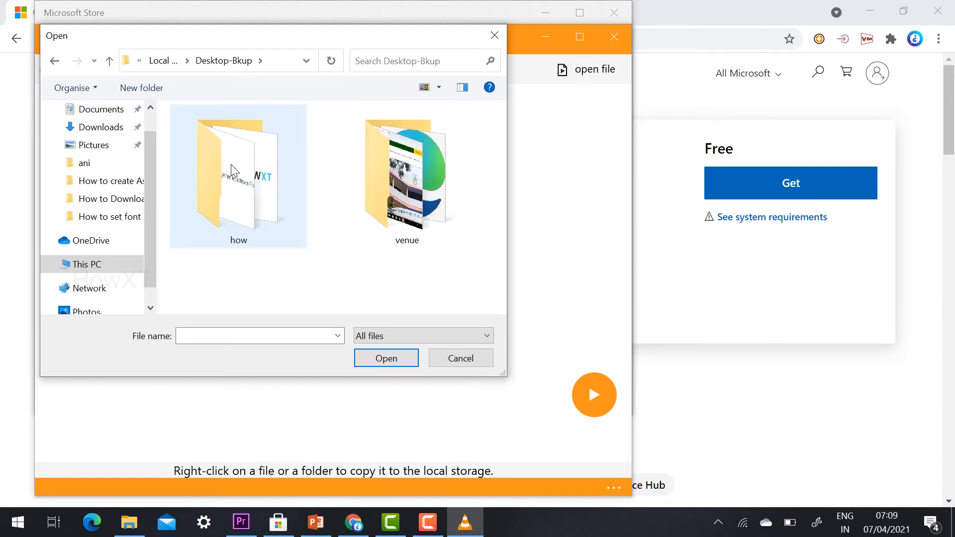
{"action": "double_click", "coordinate": [237, 170]}
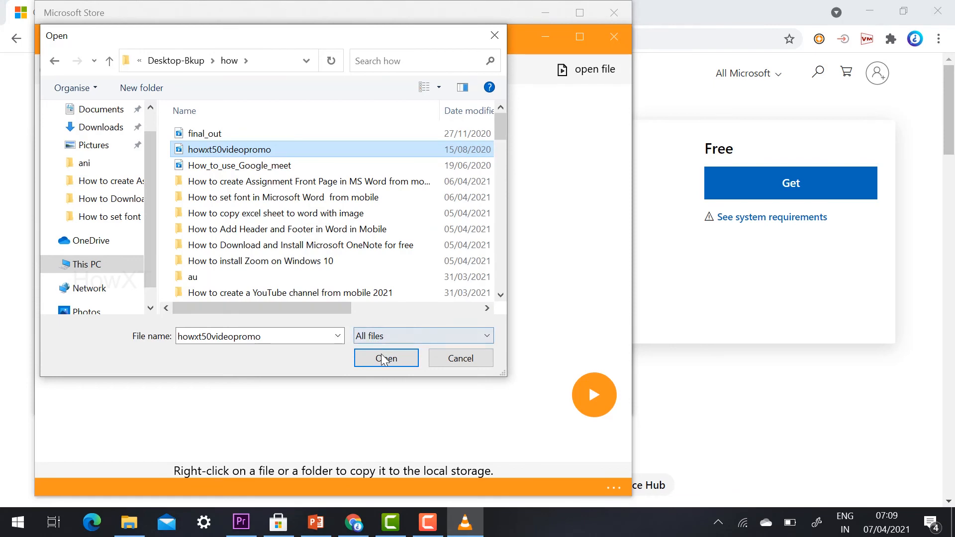
{"action": "left_click", "coordinate": [386, 358]}
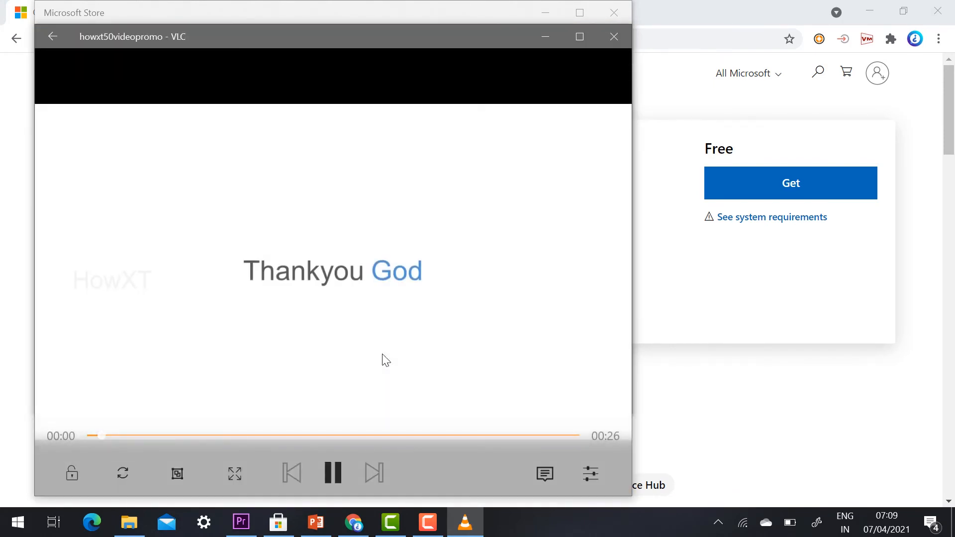
Close the VLC player window and show the Start menu listing VLC under recently added
{"action": "left_click", "coordinate": [342, 435]}
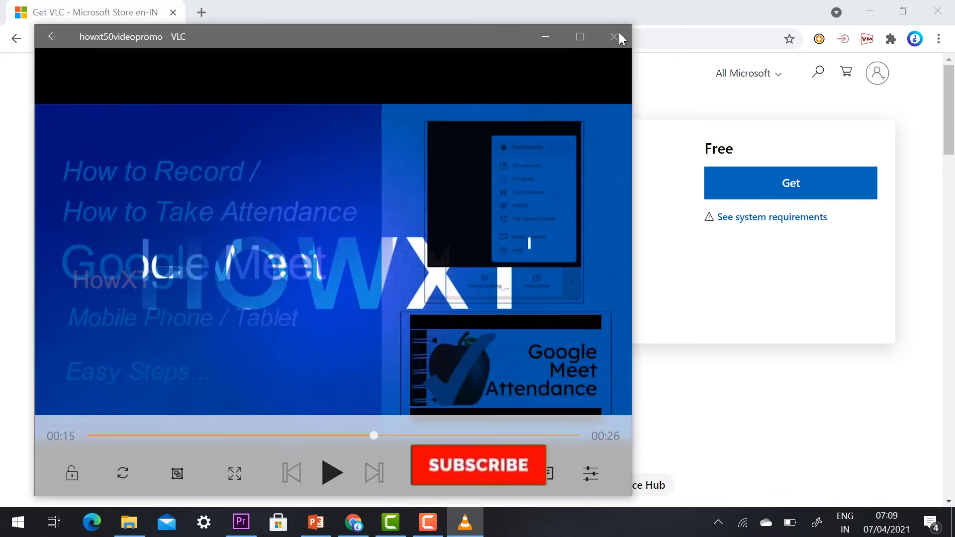
{"action": "left_click", "coordinate": [614, 35]}
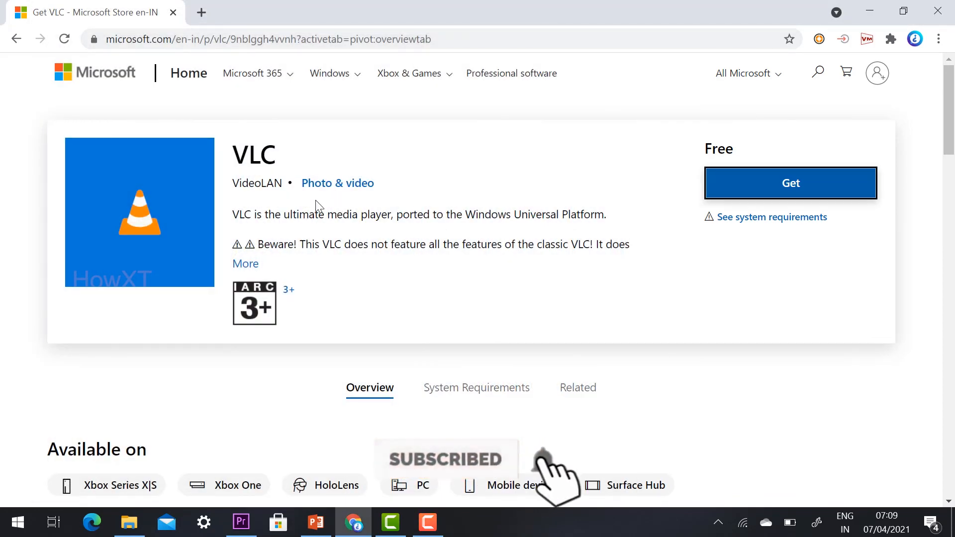
{"action": "left_click", "coordinate": [17, 522]}
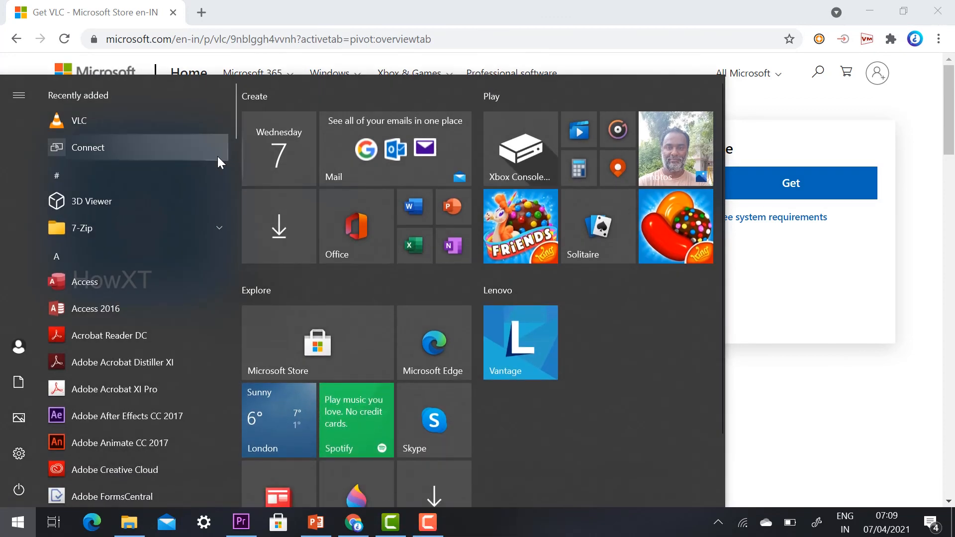